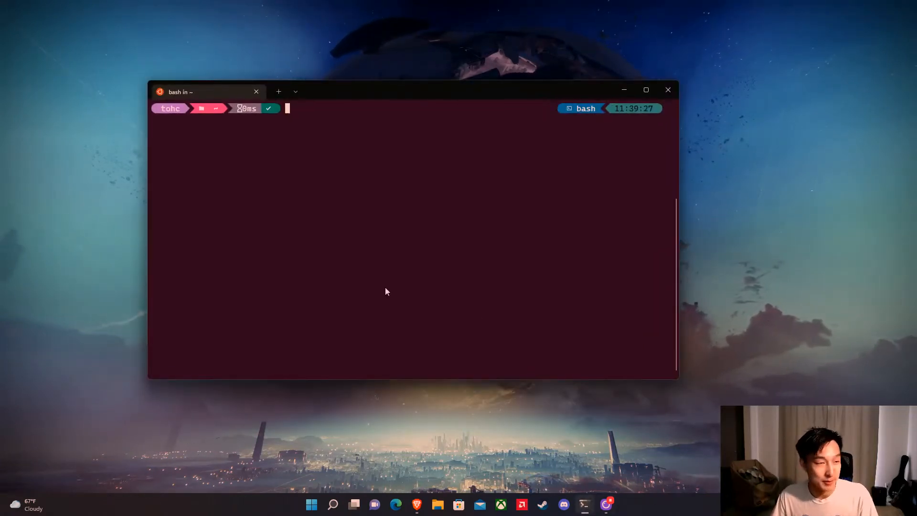
mouse_move(506, 183)
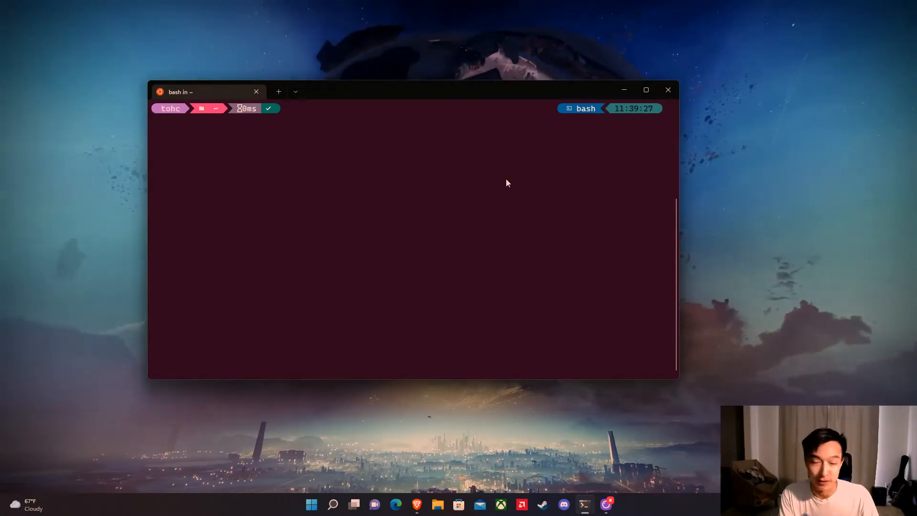
Start typing a cd command toward /home, then erase it from the prompt
type("cd")
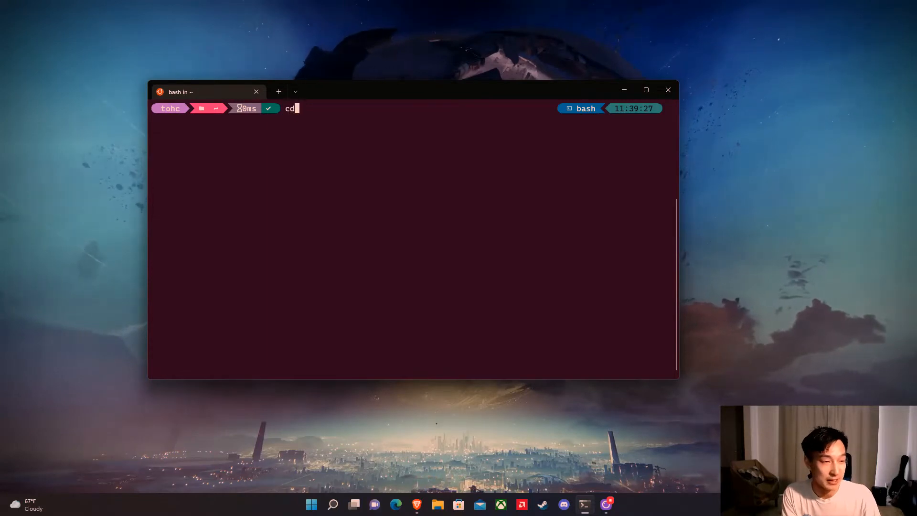
type("/home/")
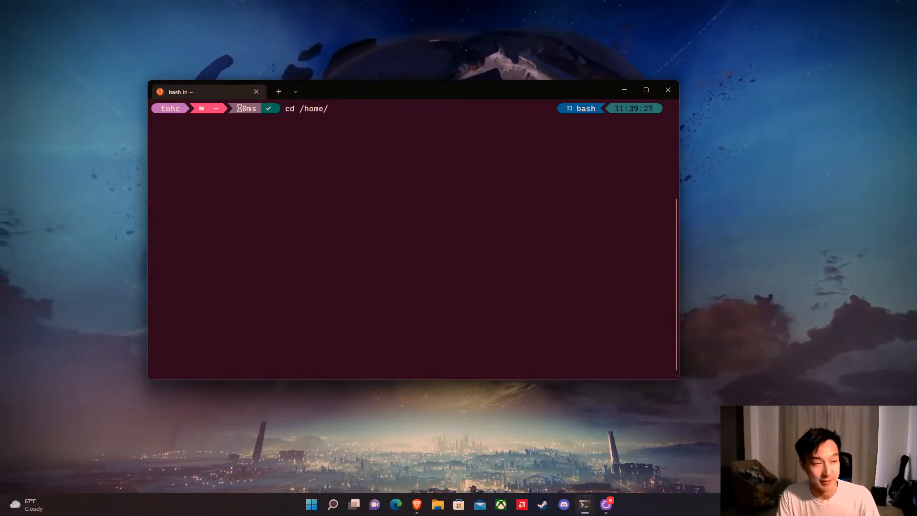
type("tohc/")
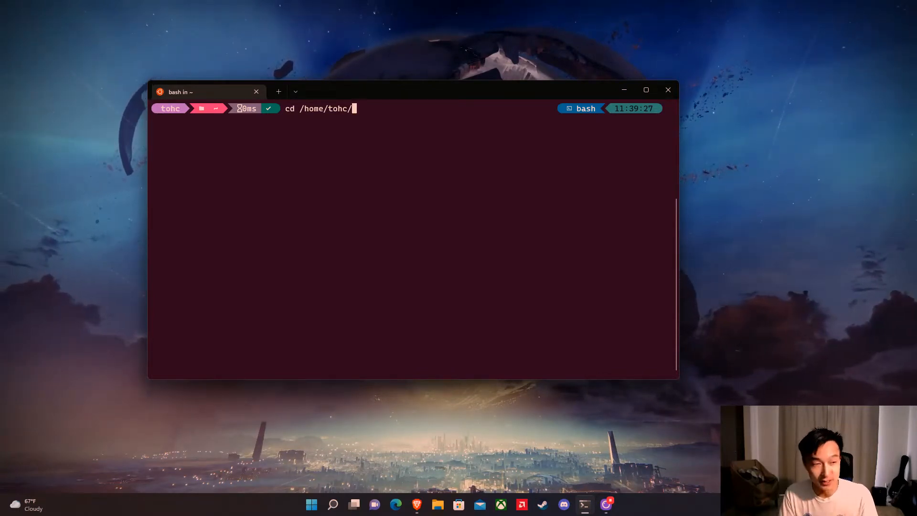
key("Backspace")
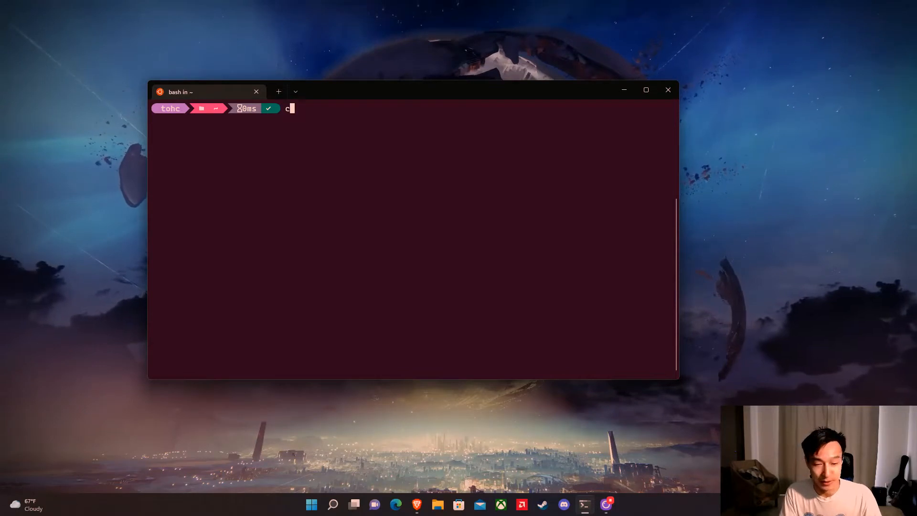
key("Backspace")
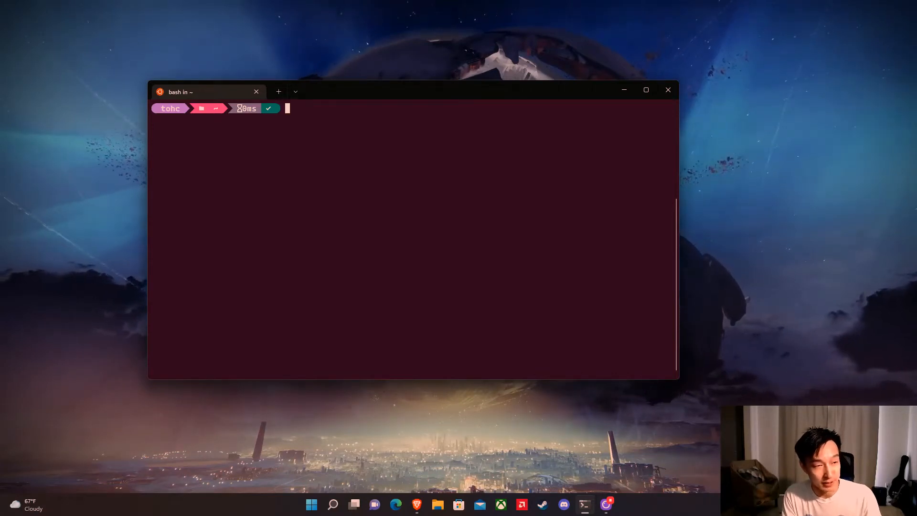
Run 'sudo vi /etc/inputrc' to edit the file as root
type("sudo")
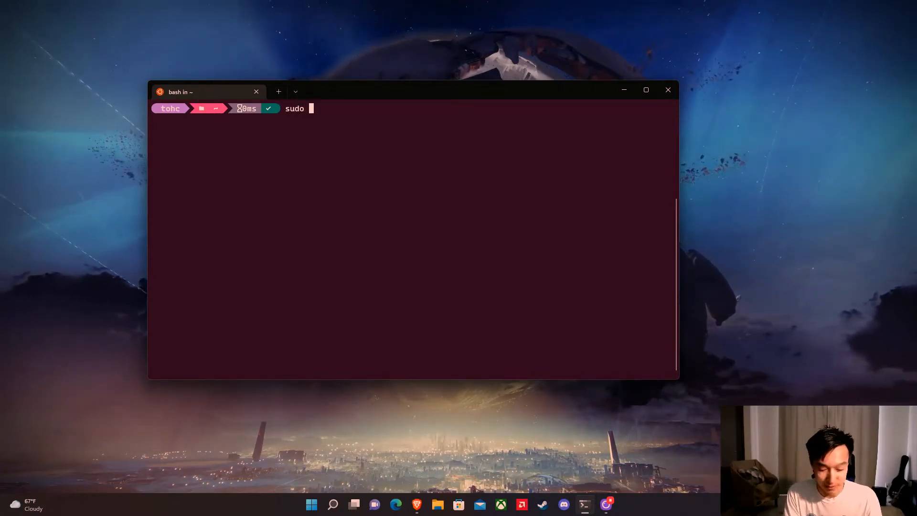
type("vi /")
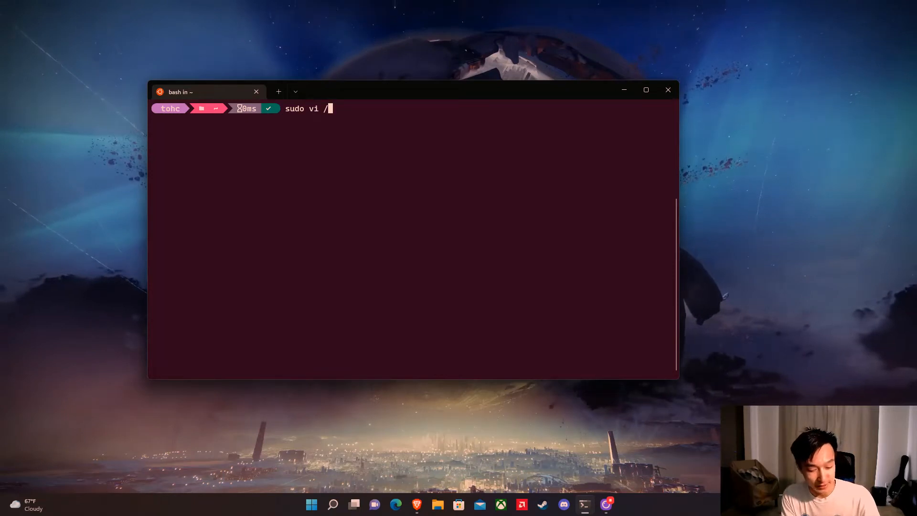
type("etc/inpu")
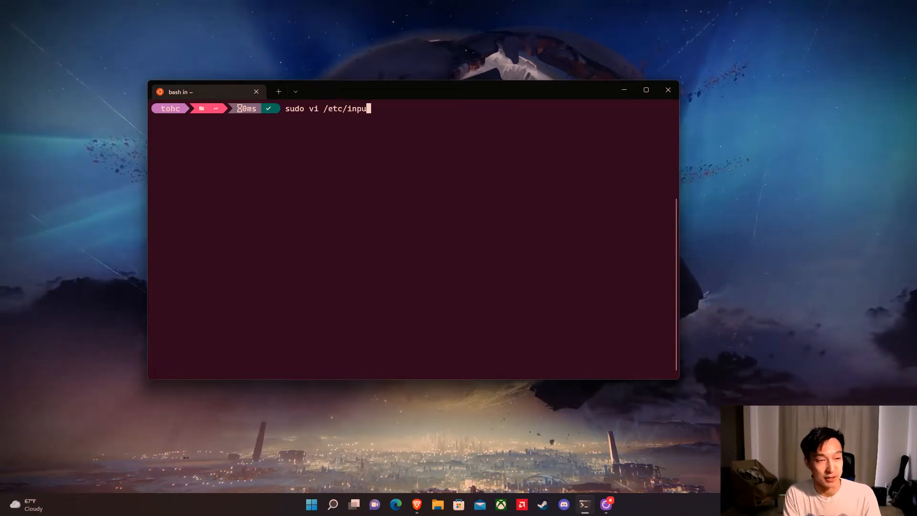
type("trc")
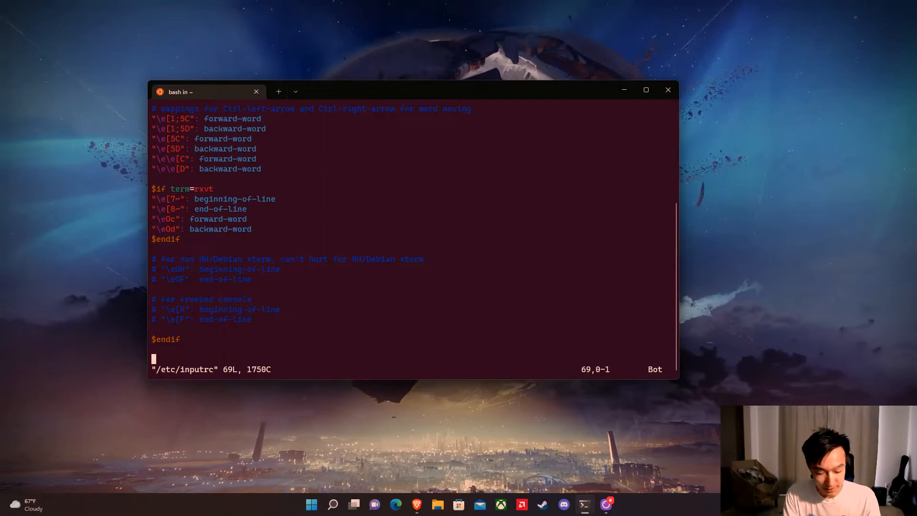
Enter insert mode and add the comment '# Make Tab cycle between possible completion'
key("i")
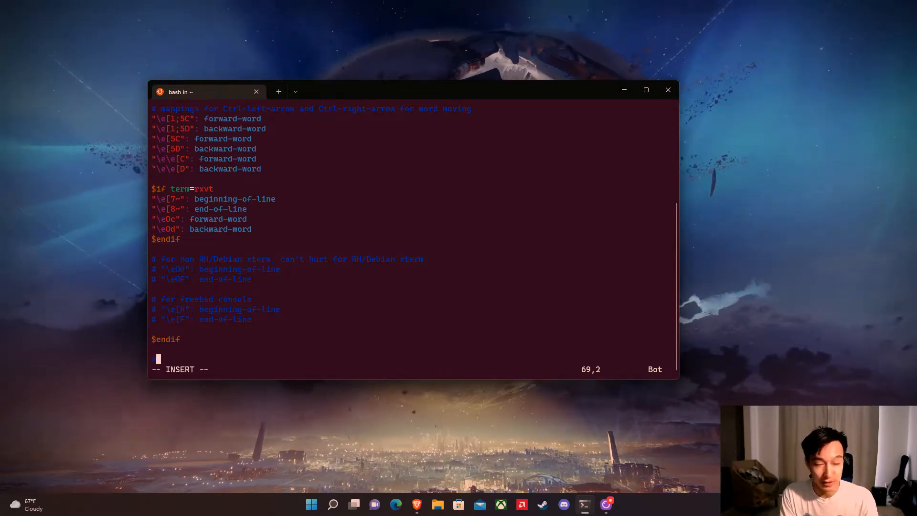
type("# Make")
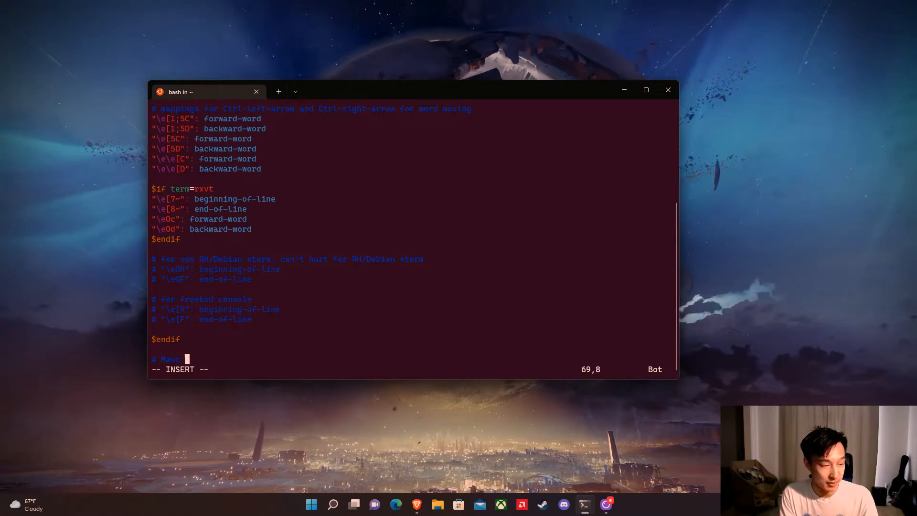
type("Tab cycle")
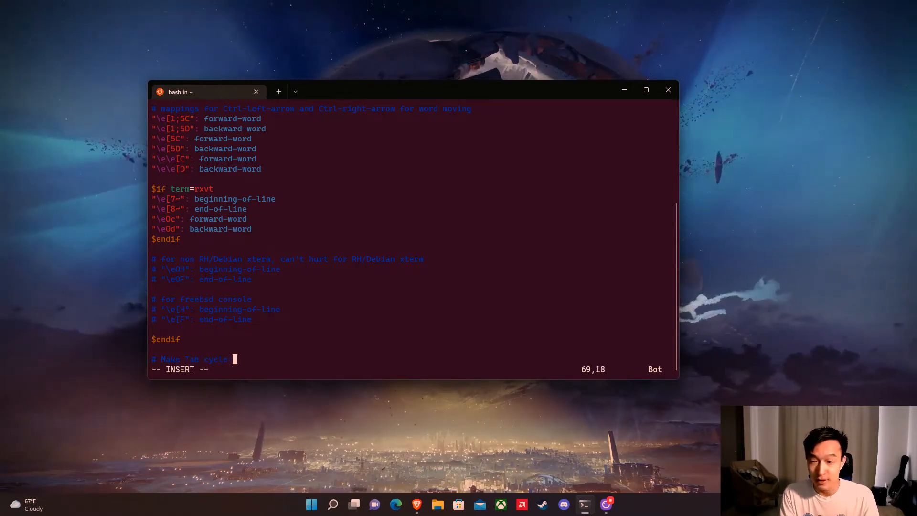
type("between")
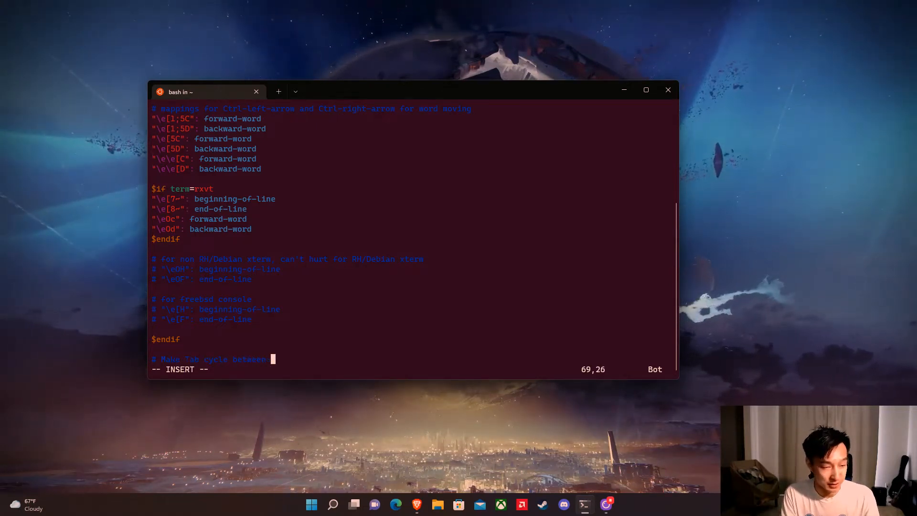
type("possible completions")
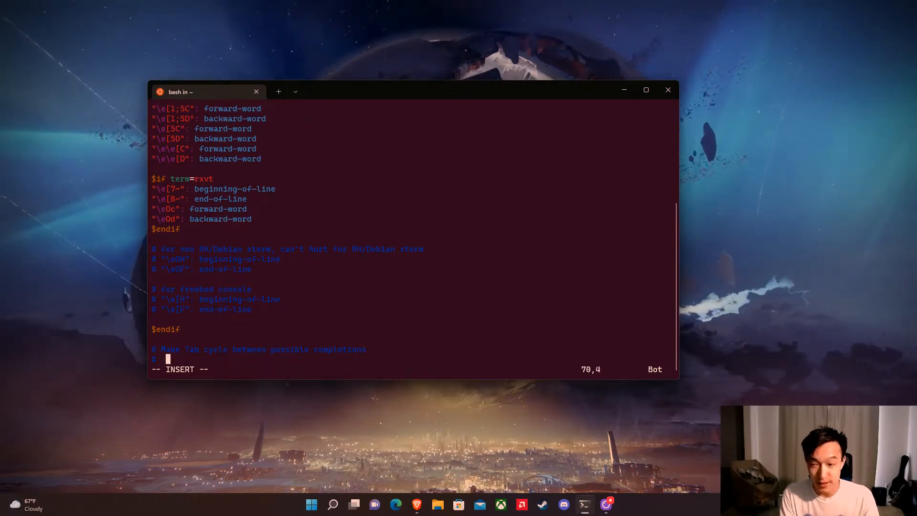
Add comment lines 'Tab: Cycle Forward' and 'Shift+Tab: Cycle Backwards'
type("Tab: Cycle")
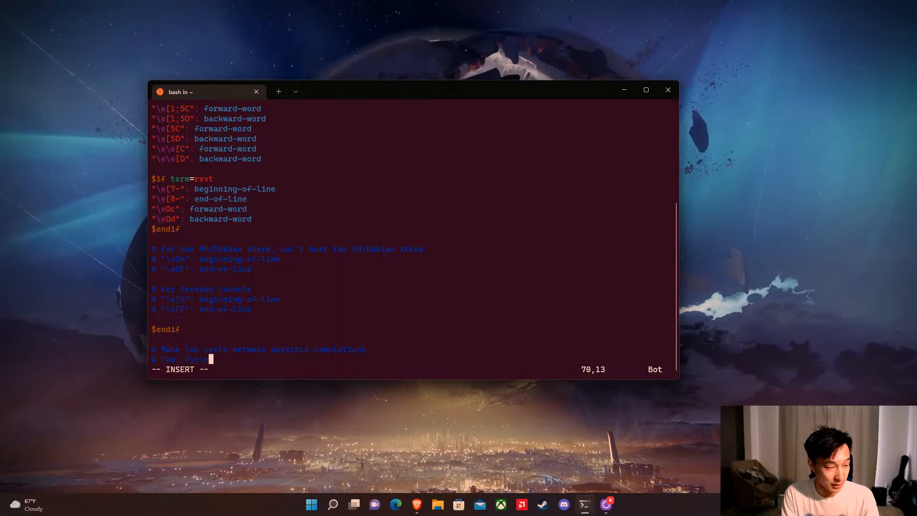
type("Forward")
type("# ")
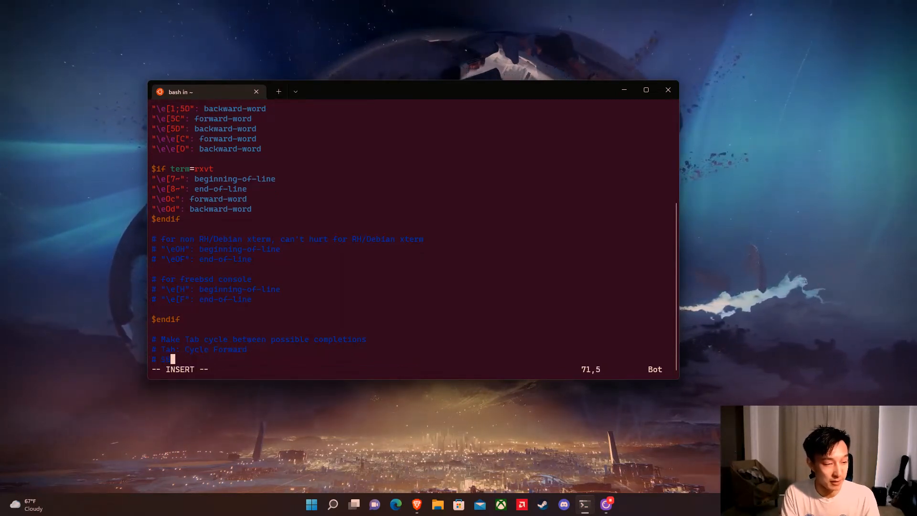
type("Shift+Tab:")
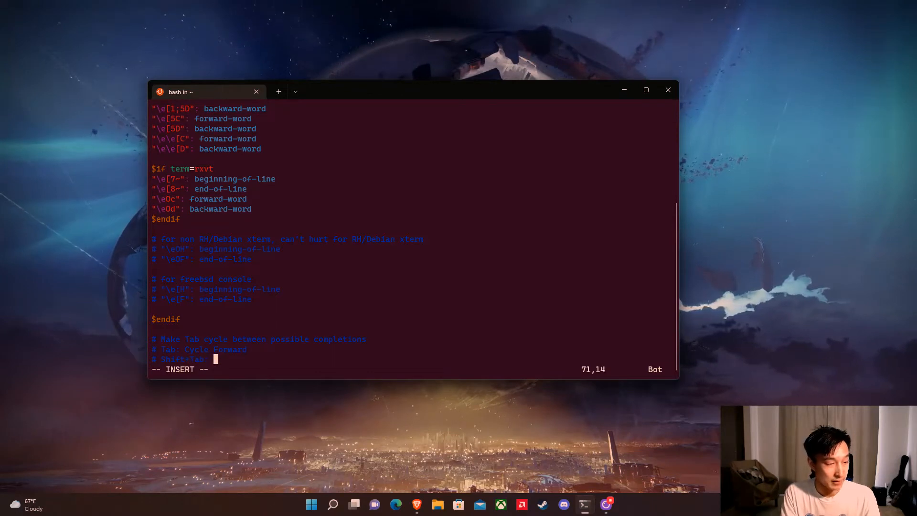
type("Cycle B")
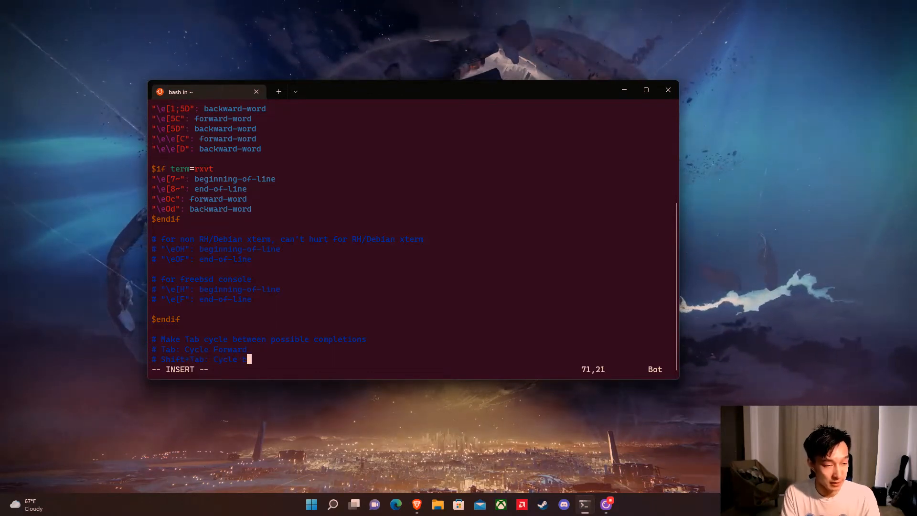
type("Backwards")
type("TAB")
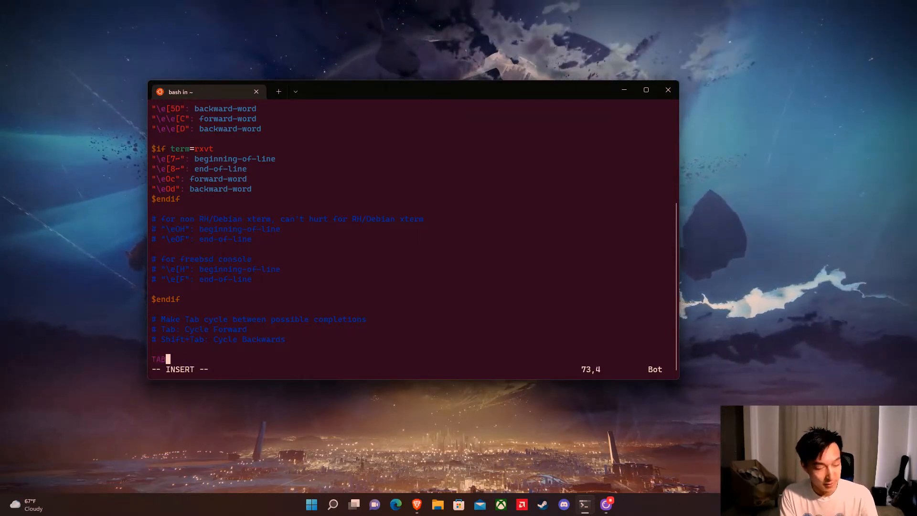
Add the binding "\e[Z": menu-complete-backward below TAB: menu-complete
type("menu-complete")
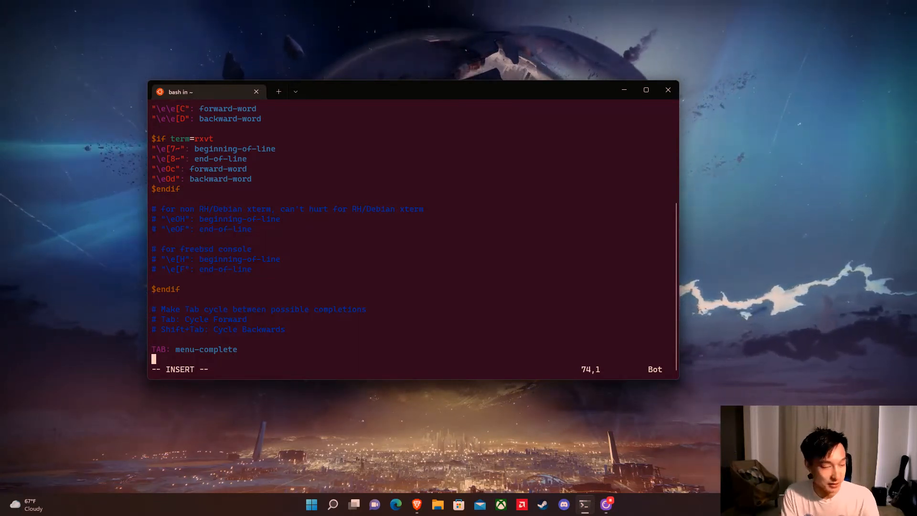
type("\"")
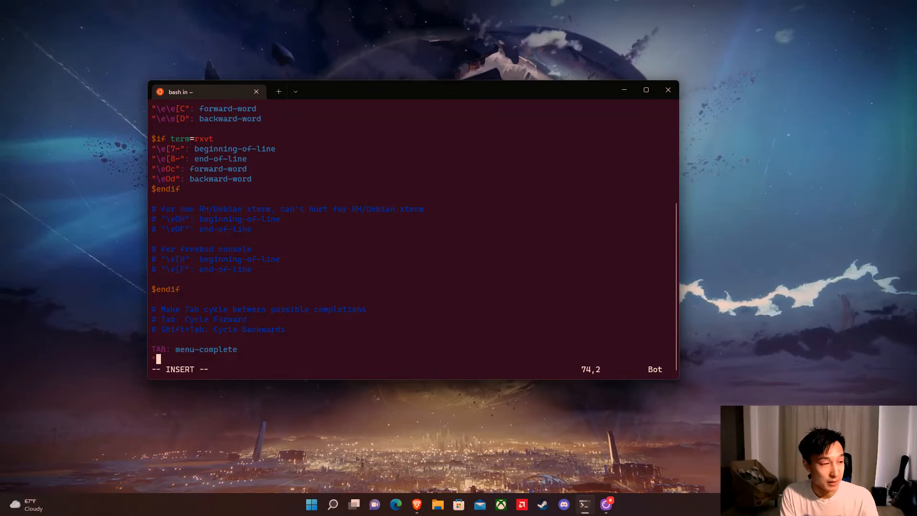
type("\\")
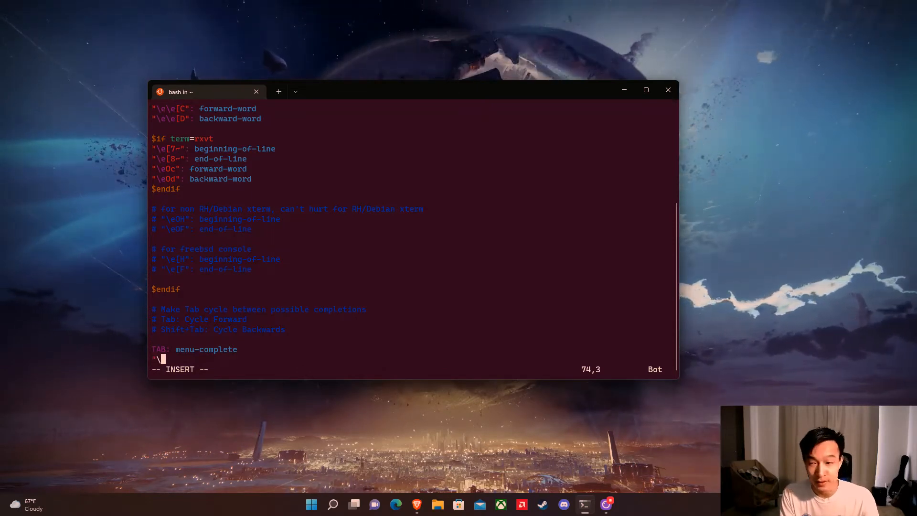
type("e")
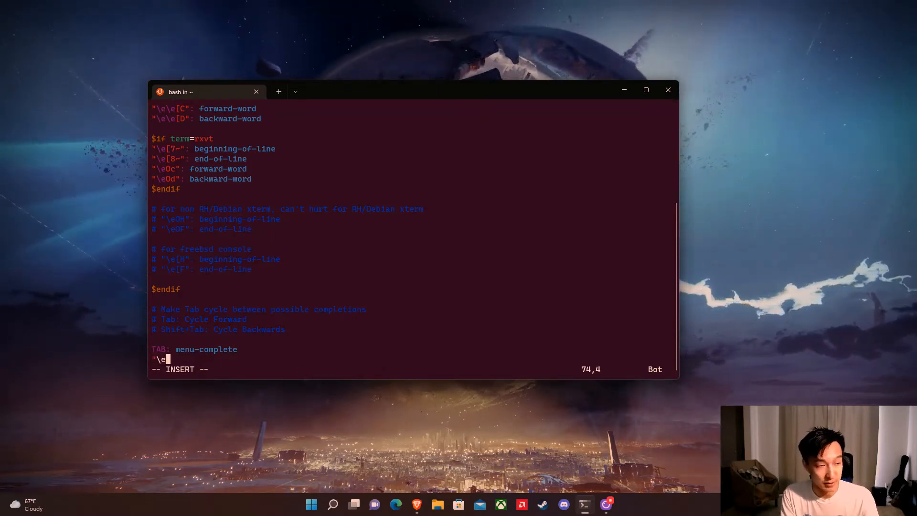
type("[")
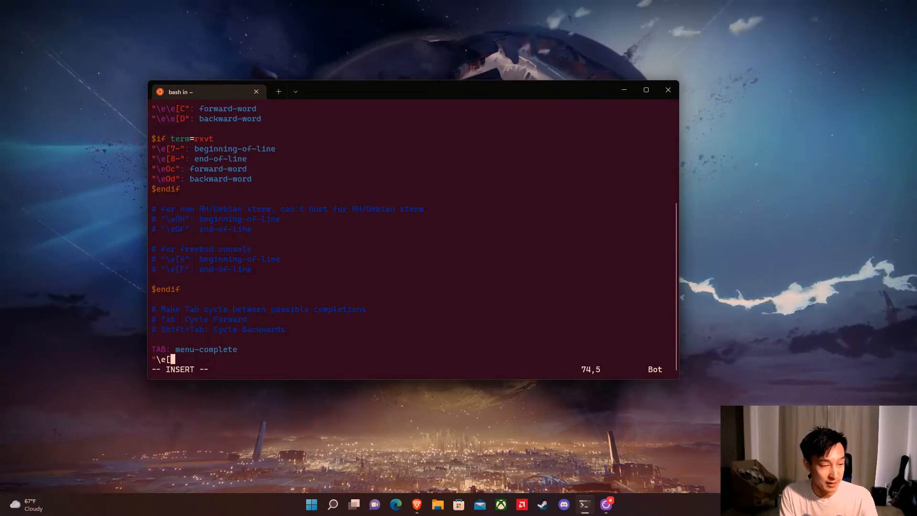
type("Z\":")
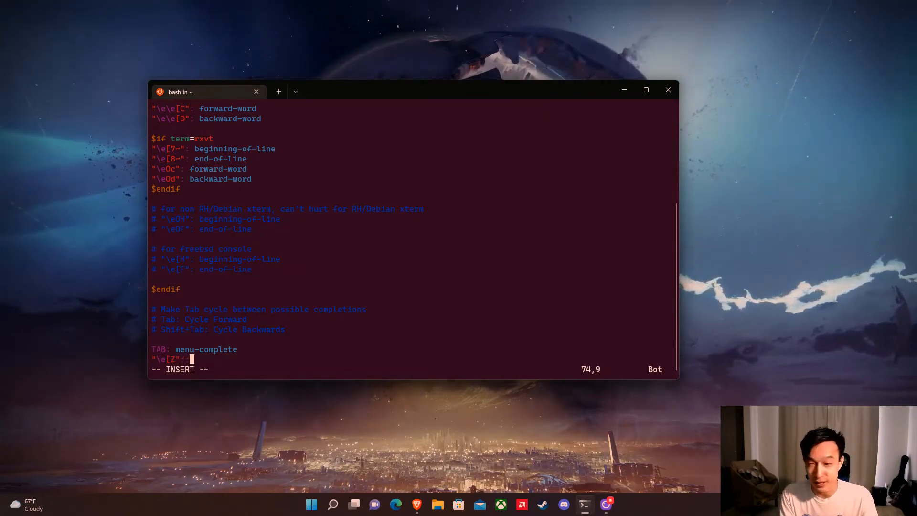
type("menu-compl")
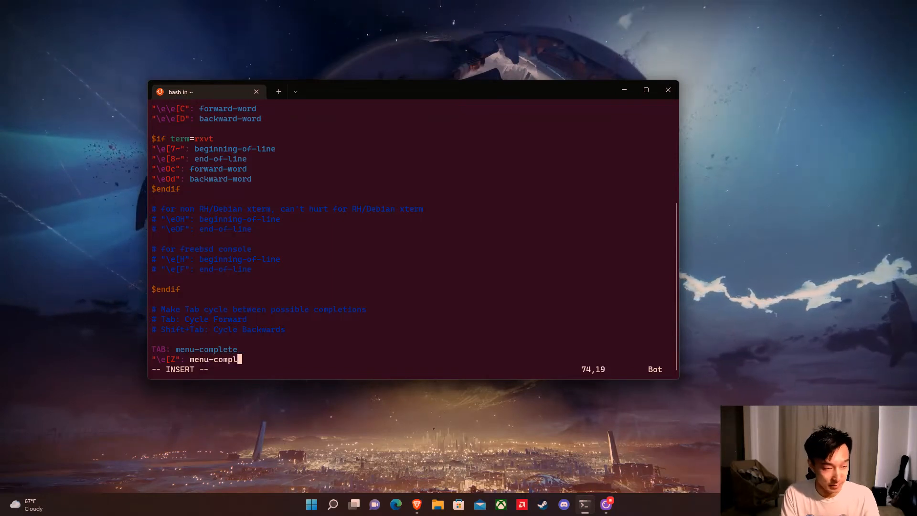
type("ete-backward")
type("# Display")
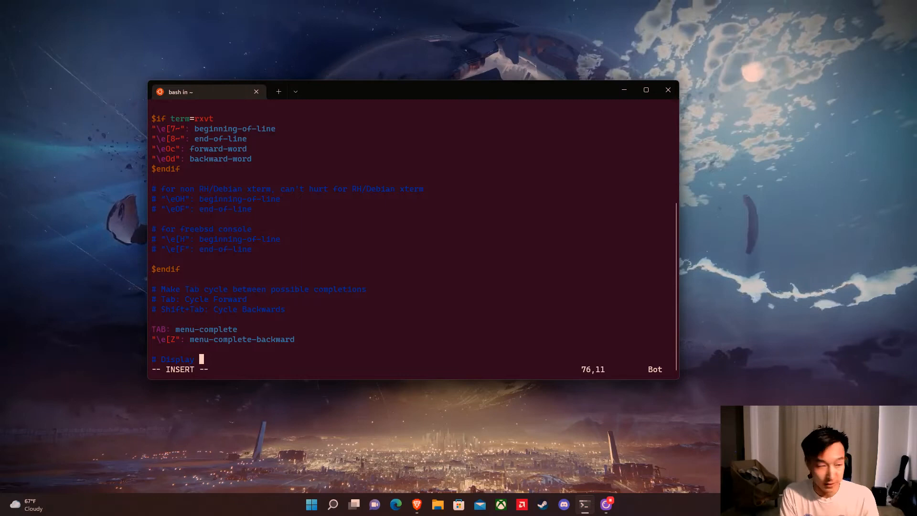
Add a 'list of matches' comment, set show-all-if-unmodified and show-all-if-ambiguous on, then save
type("list of matches for completion")
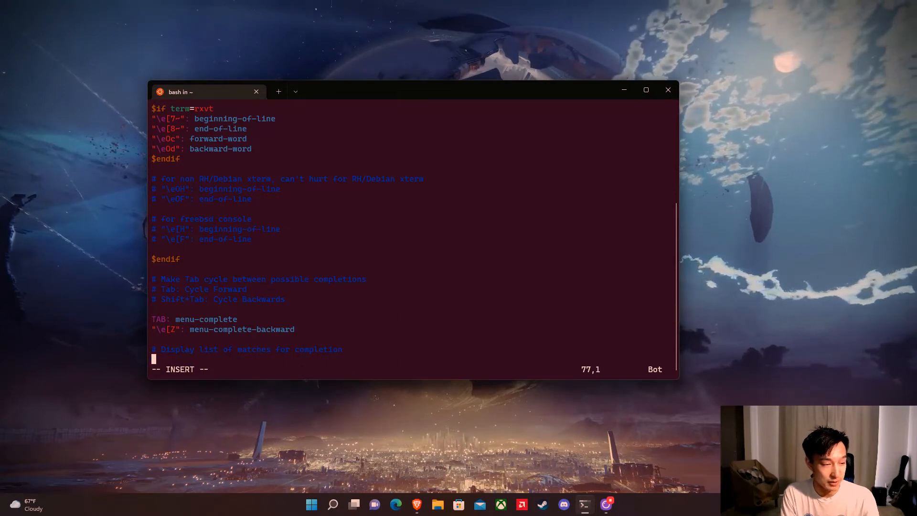
type("set show-a")
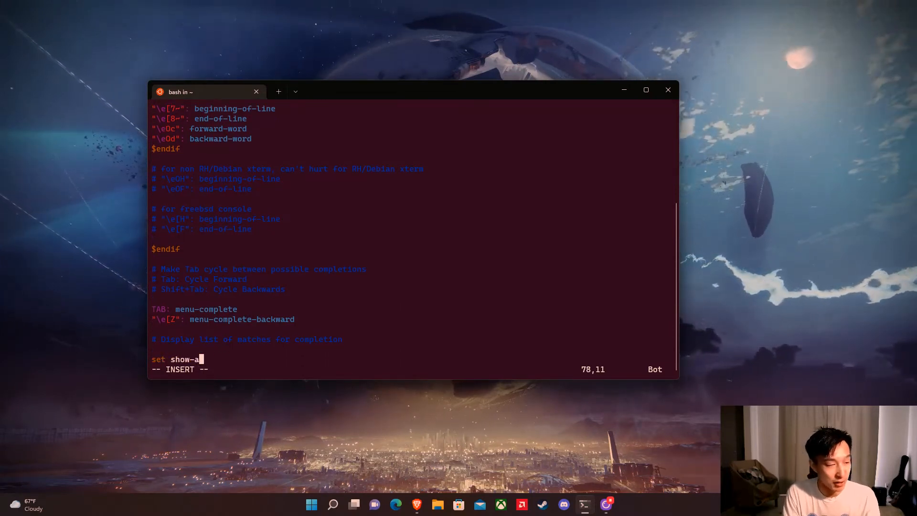
type("ll-if-unmodified on")
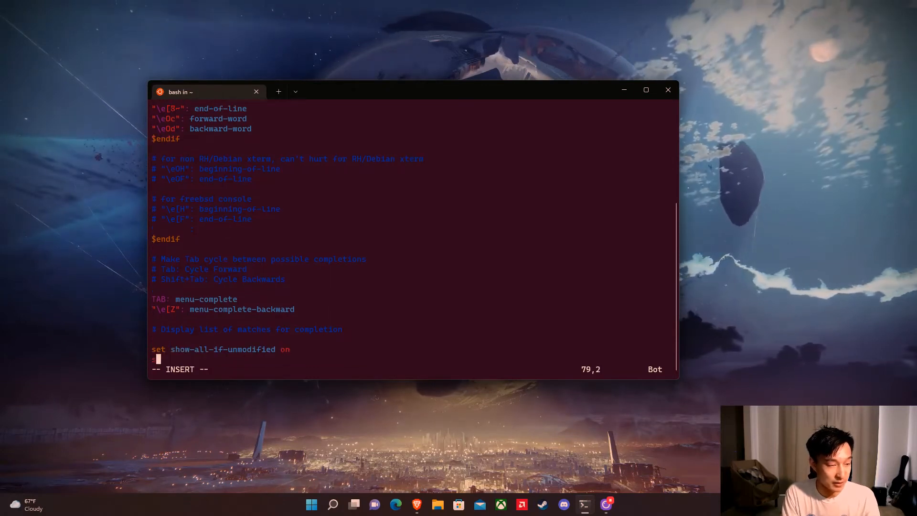
type("set show-all-if")
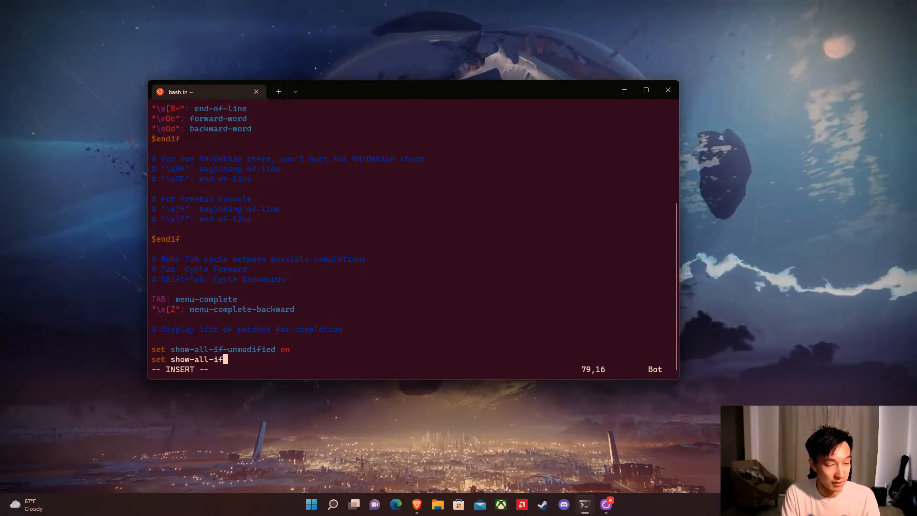
type("-ambiguous")
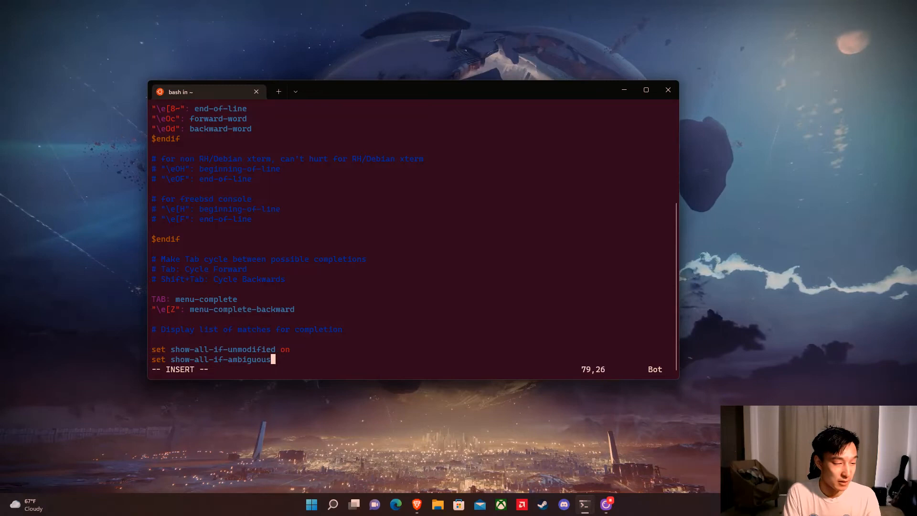
type("on")
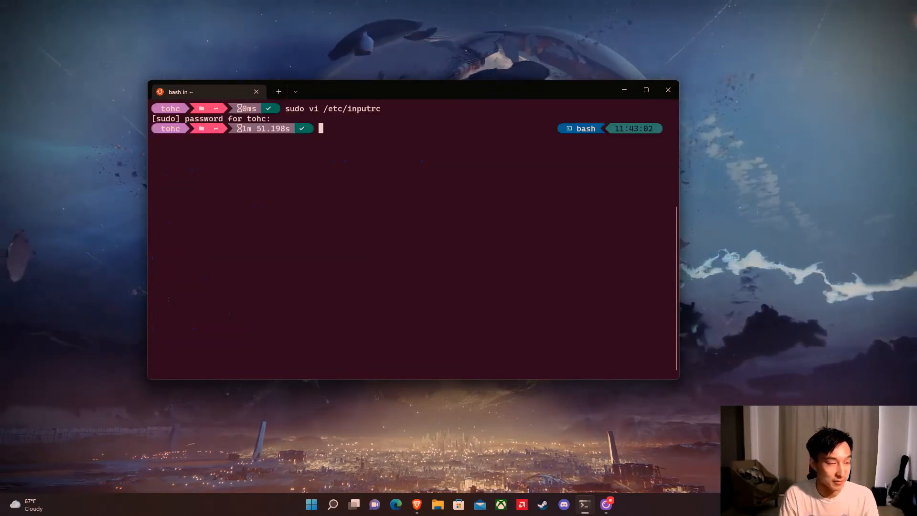
Tab-complete 'c' to list commands, then 'ch' and cycle to chcp.com
left_click(295, 92)
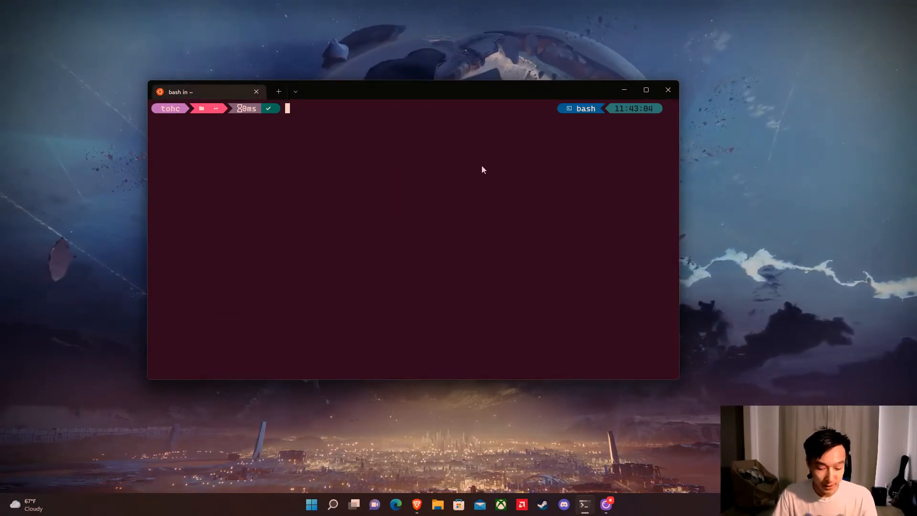
type("c")
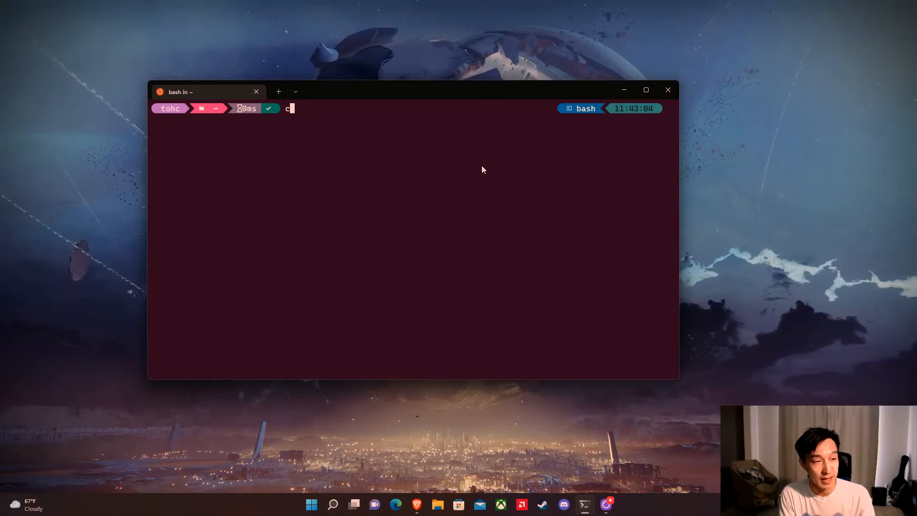
key("Tab")
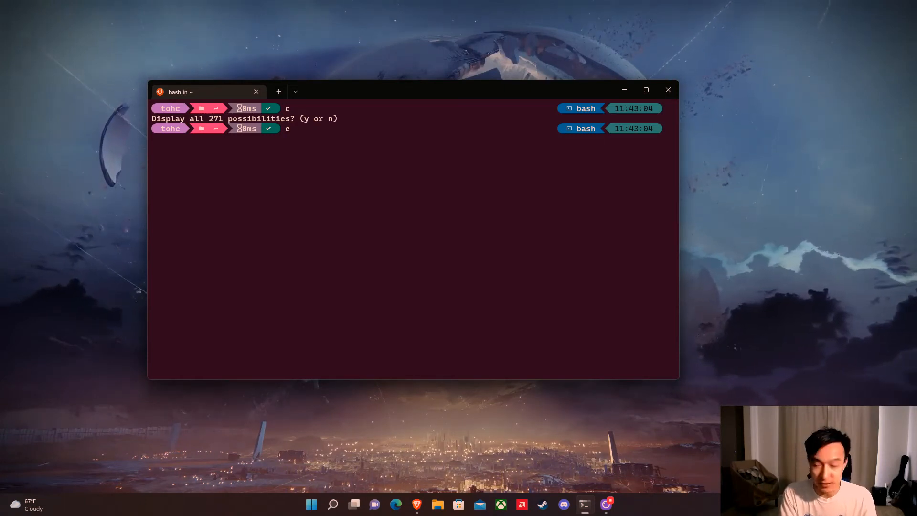
type("hcp.com")
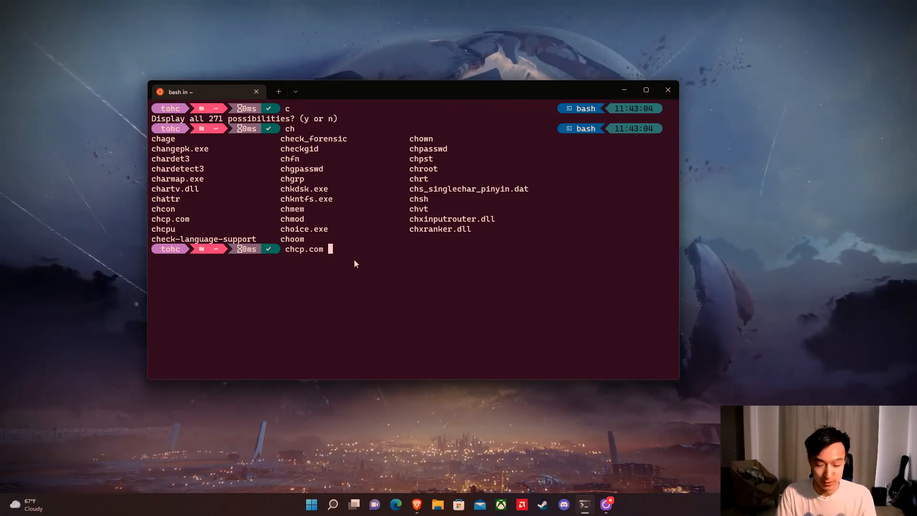
Clear the line, Tab-list folders for cd / and /lib, and cycle to cd /opt/
key("ctrl+c")
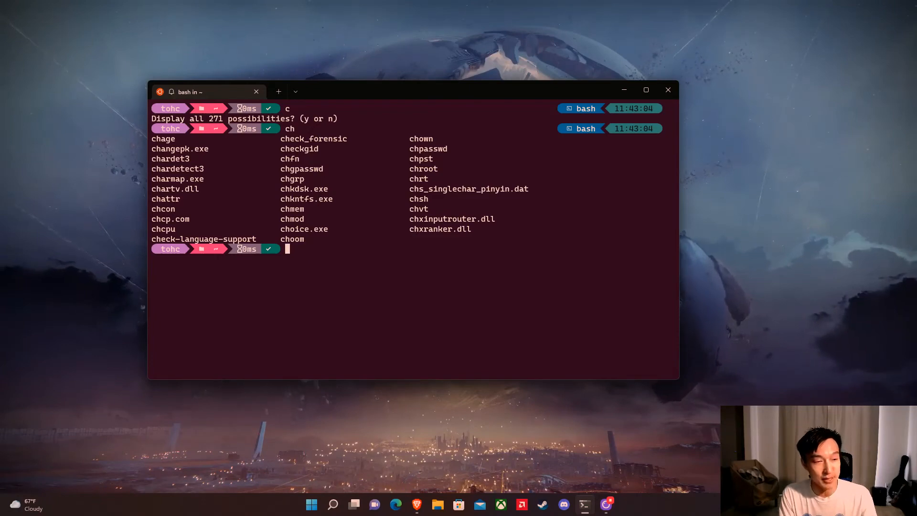
type("d /lib")
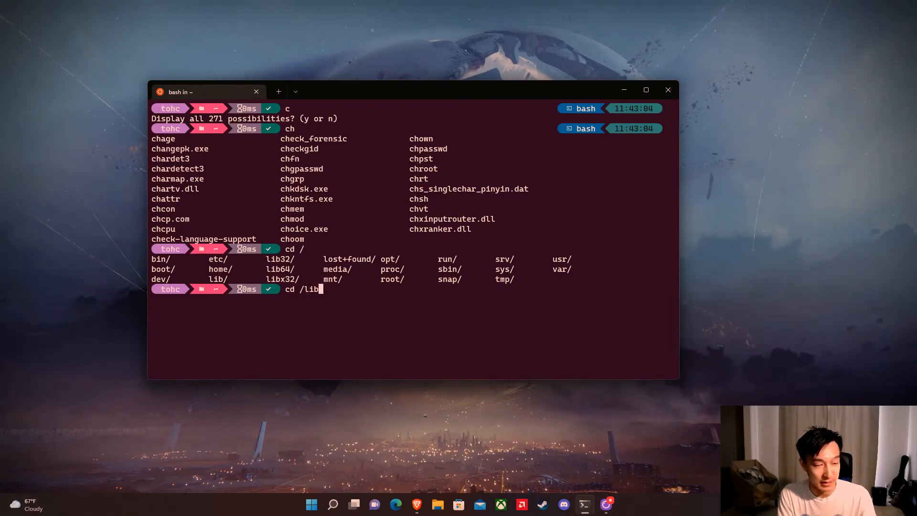
type("sudo vi /etc/inputrc")
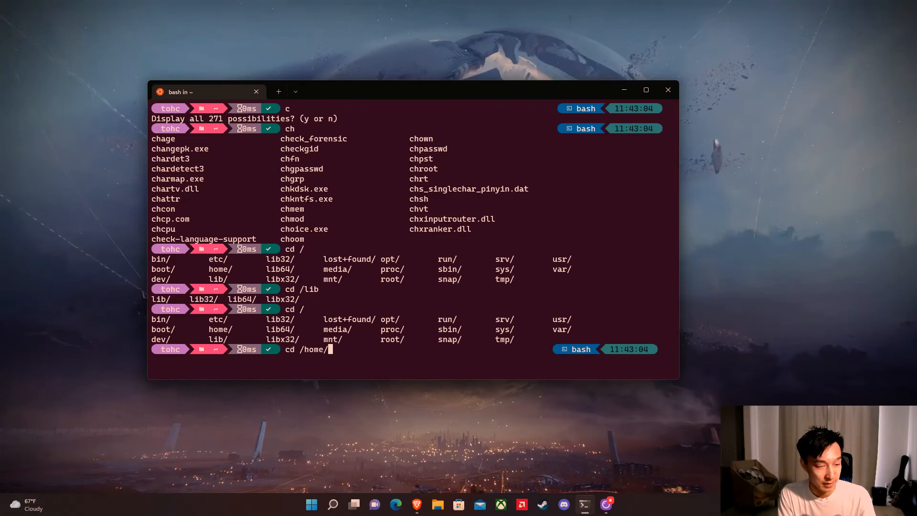
type("/opt/")
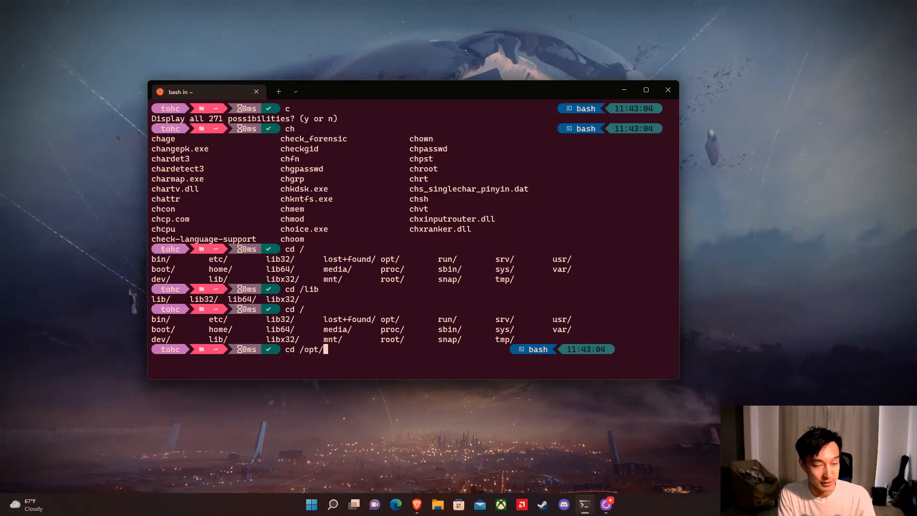